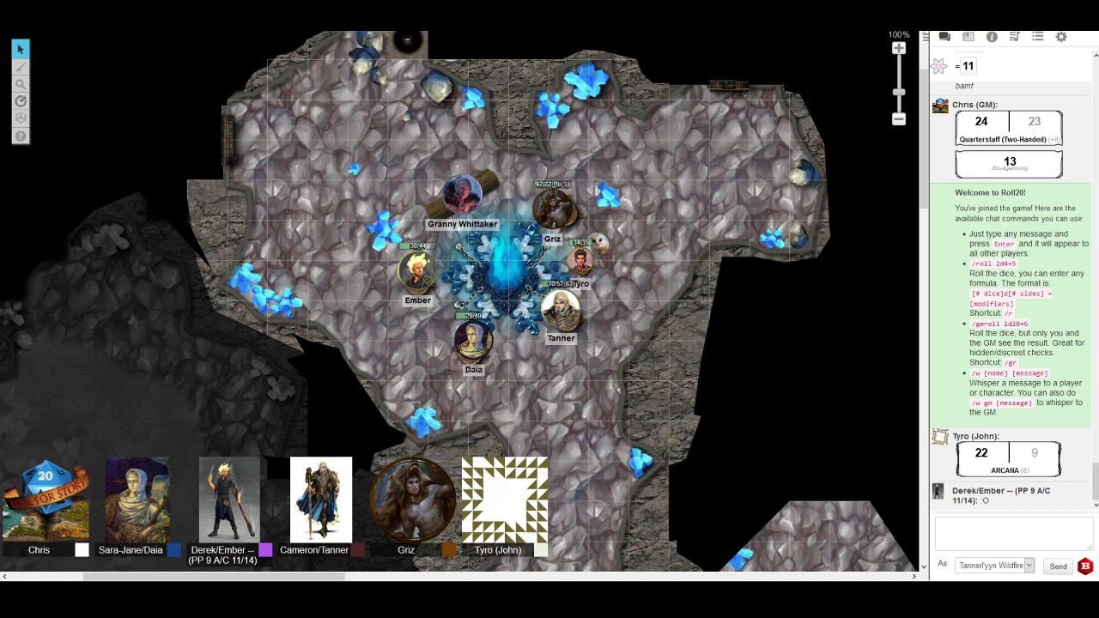
pyautogui.moveTo(650, 302)
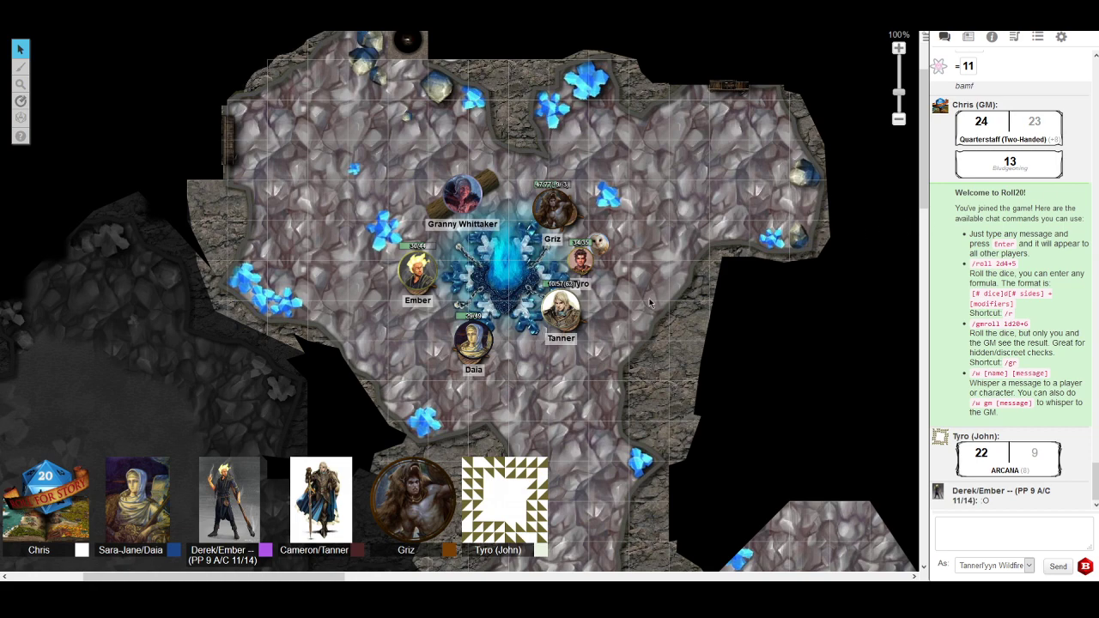
# Drag the GM's portrait and another portrait out of the player bar up onto the cave map.
pyautogui.moveTo(47, 500); pyautogui.dragTo(404, 85)
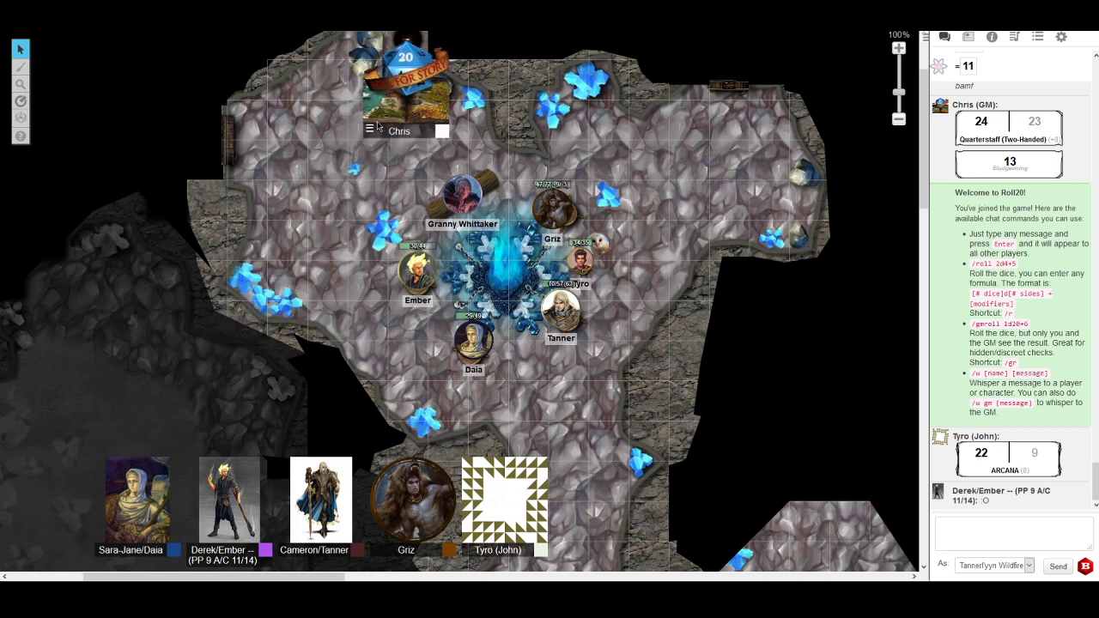
pyautogui.moveTo(505, 502); pyautogui.dragTo(857, 283)
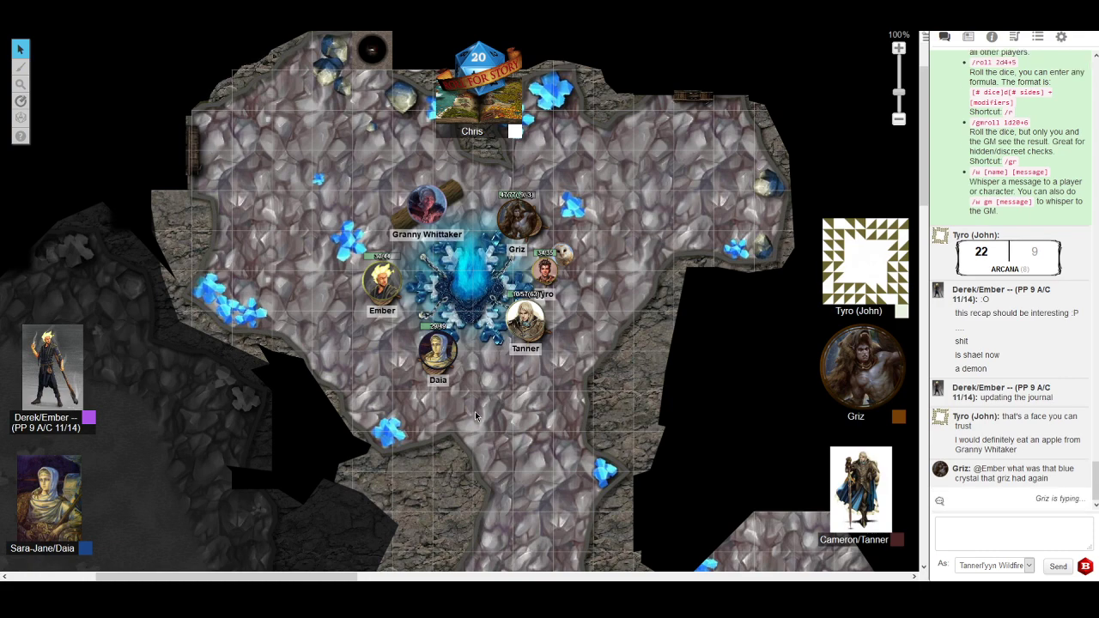
pyautogui.scroll(-3)
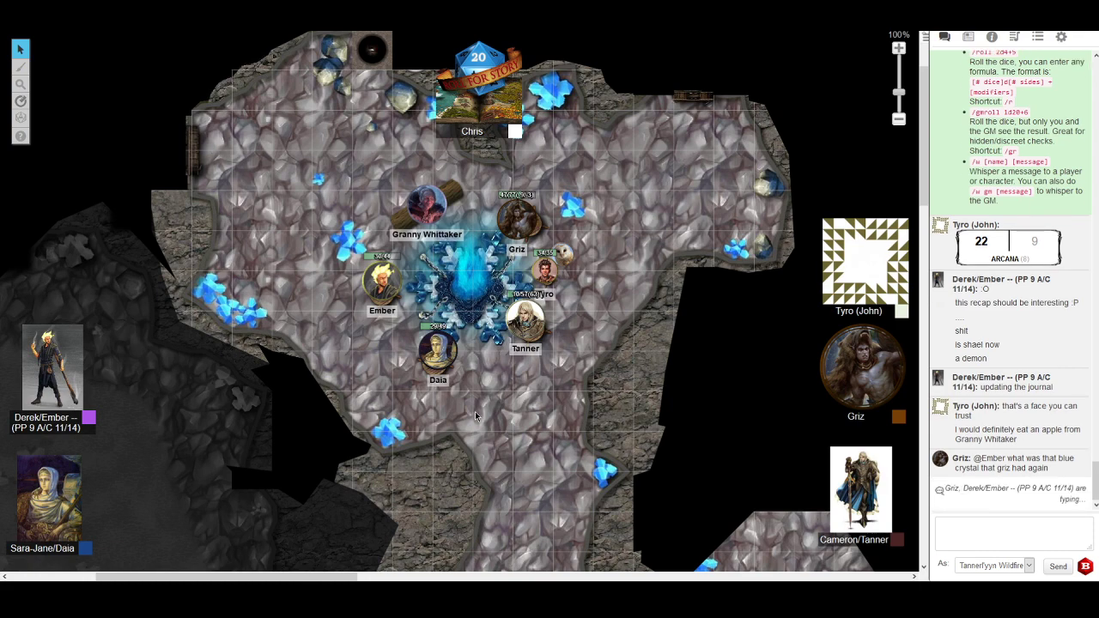
pyautogui.scroll(-3)
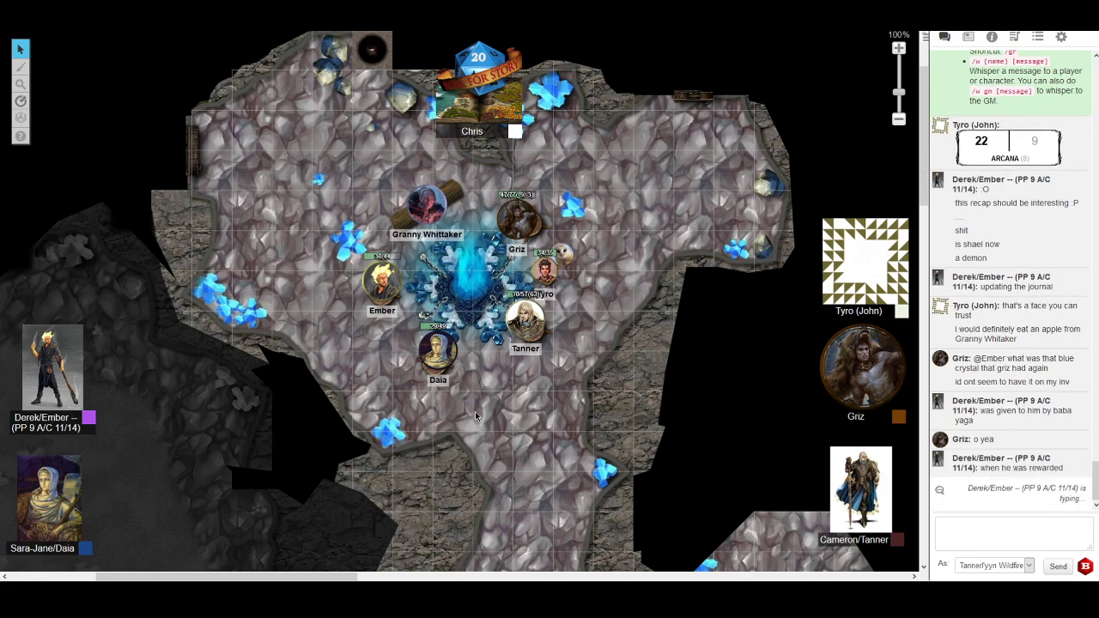
pyautogui.scroll(-3)
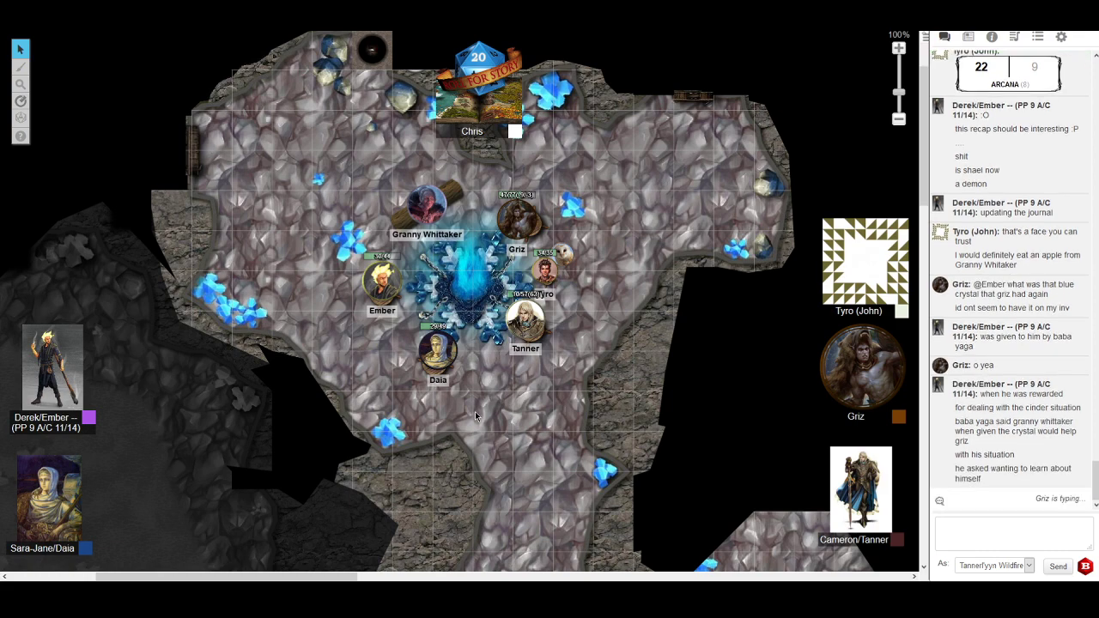
pyautogui.scroll(-3)
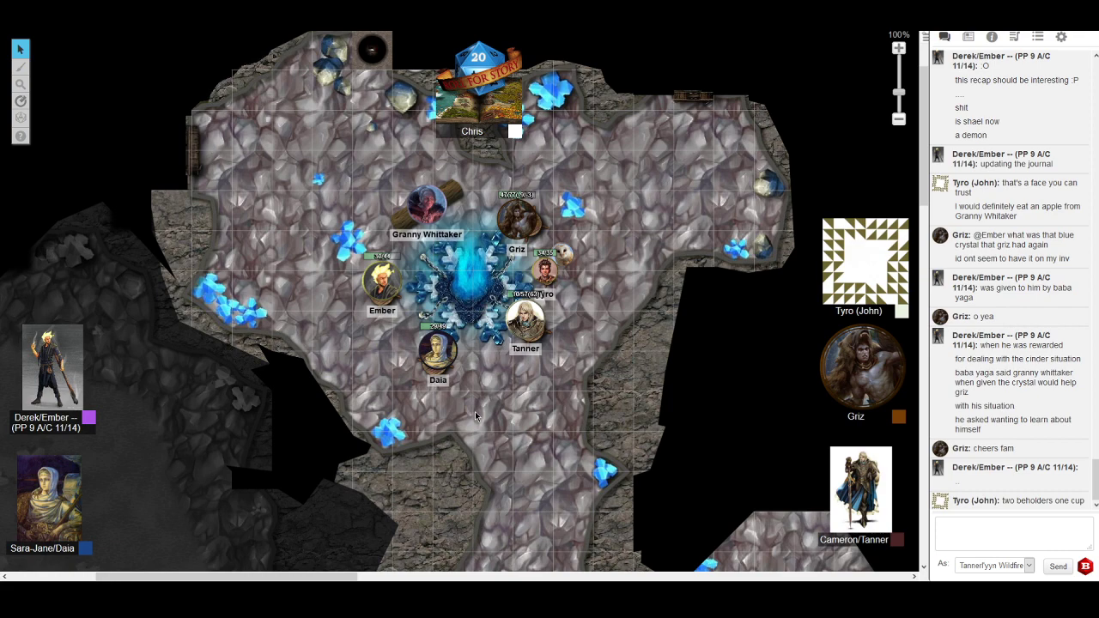
pyautogui.scroll(-3)
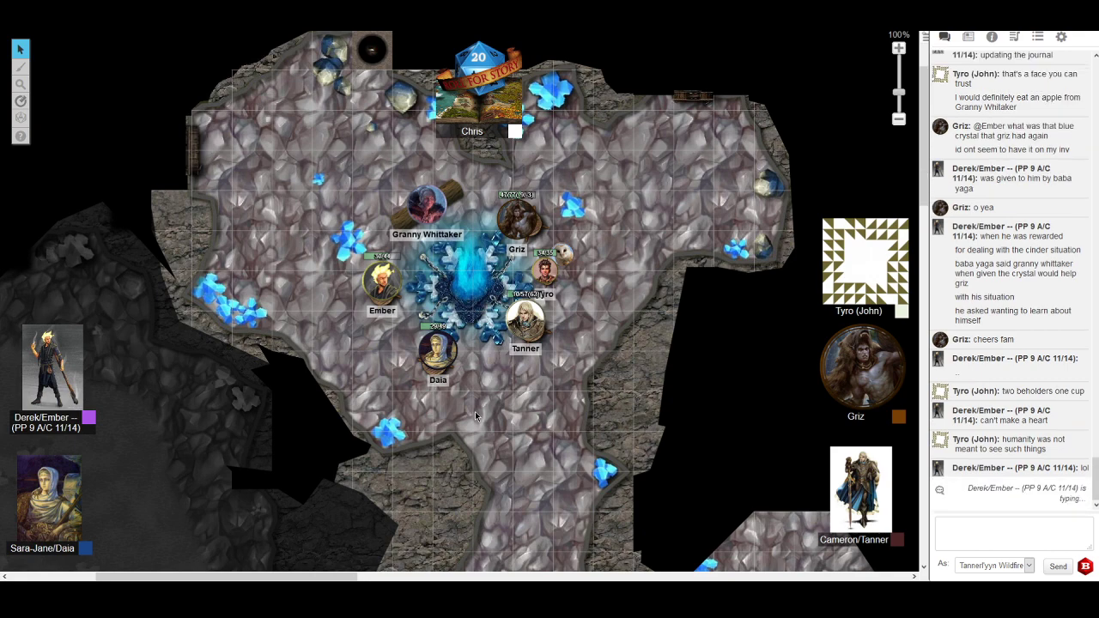
pyautogui.scroll(-3)
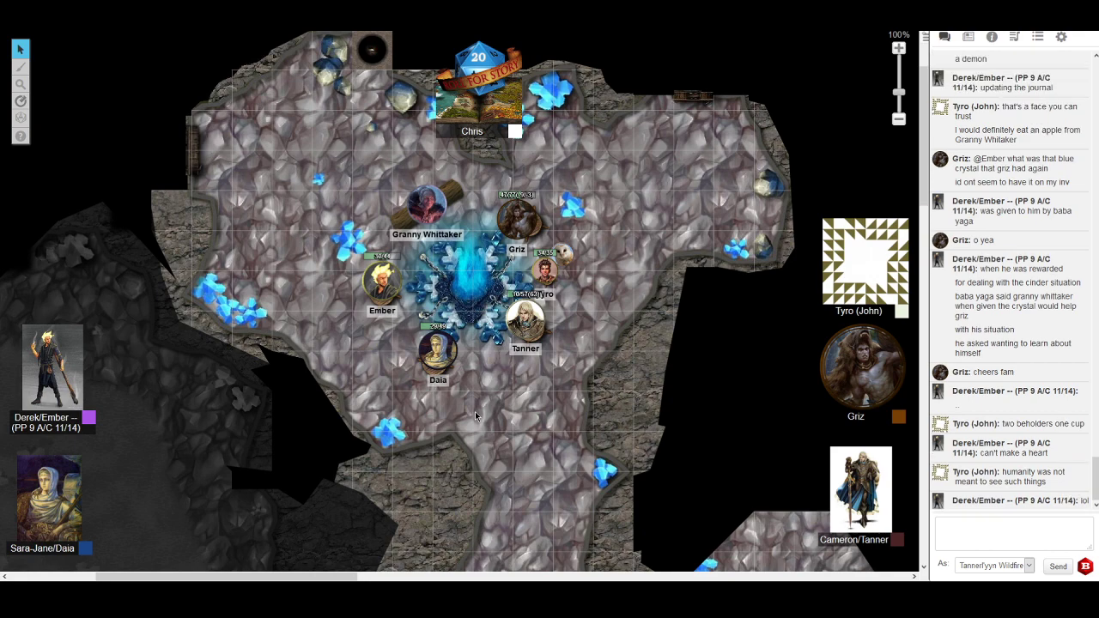
pyautogui.scroll(-3)
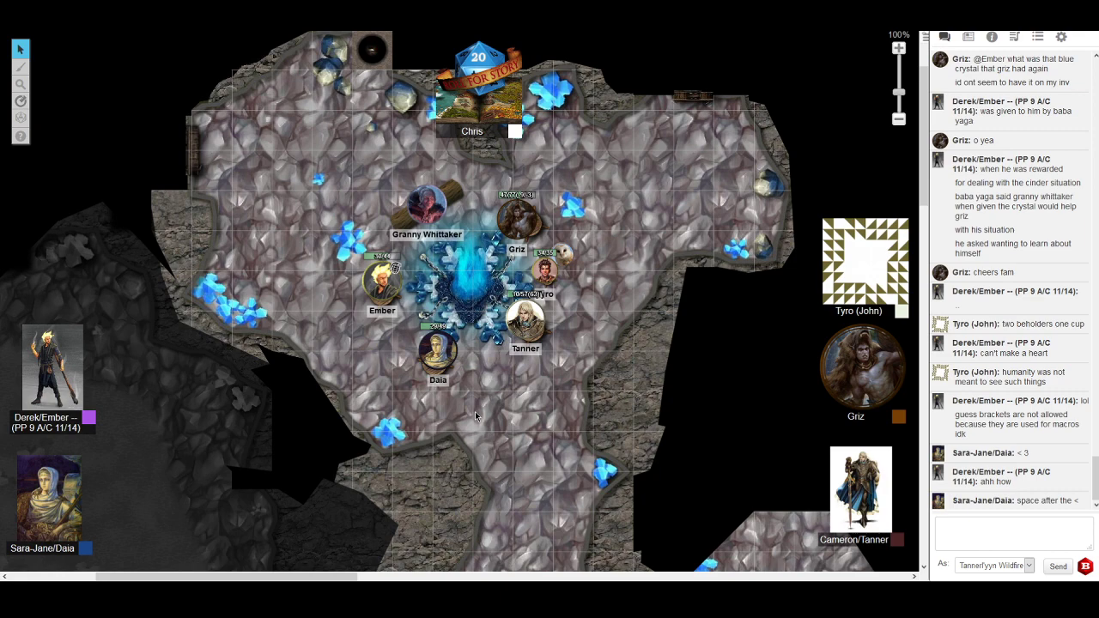
# Scroll the chat down to the heart-emoji explanation and the Insight roll of 23.
pyautogui.scroll(-3)
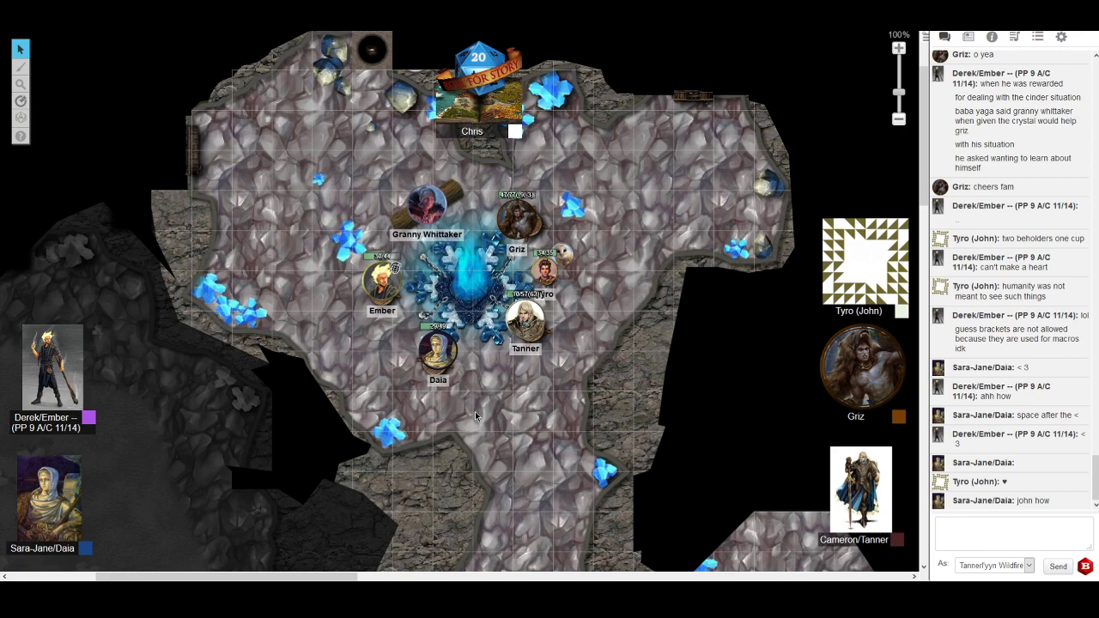
pyautogui.scroll(-3)
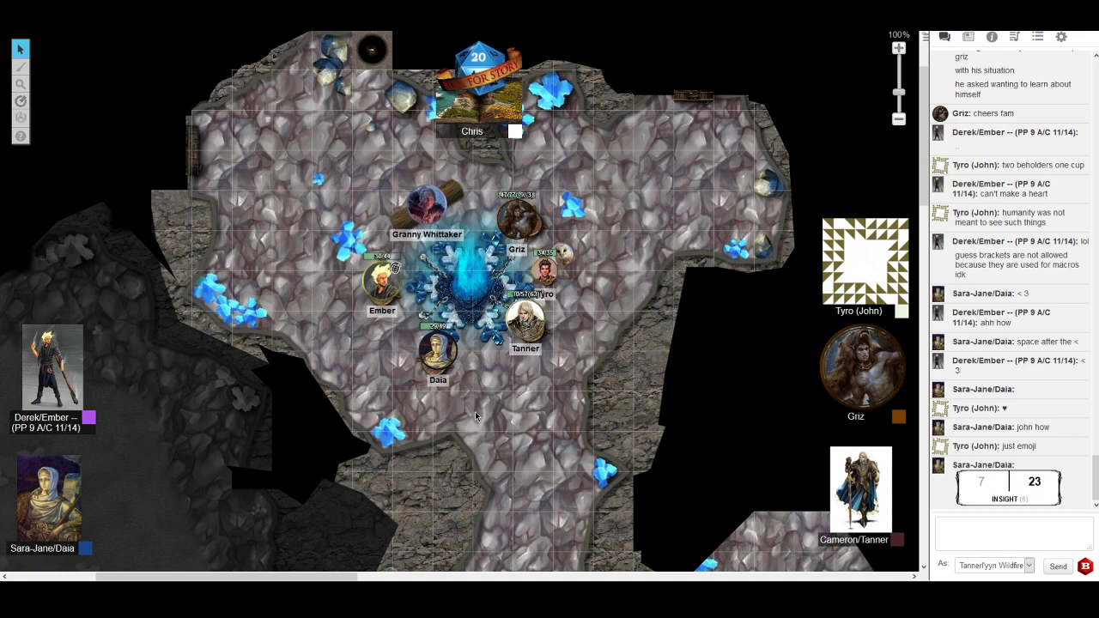
pyautogui.moveTo(687, 457)
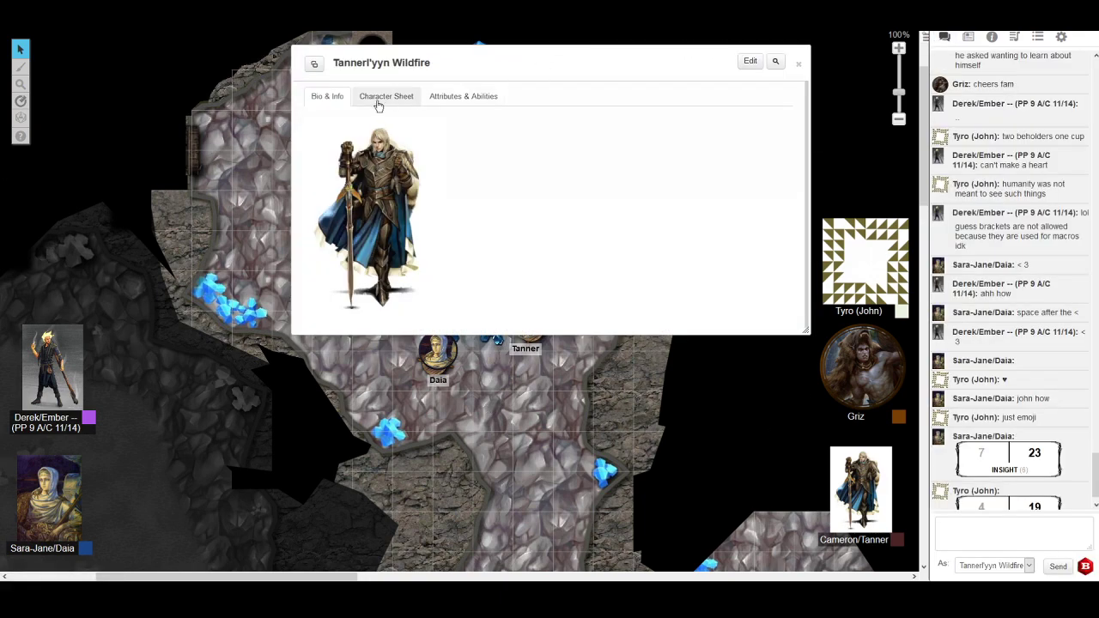
# Open Tannerl'yyn Wildfire's character sheet and scroll through its saves and skills.
pyautogui.click(386, 96)
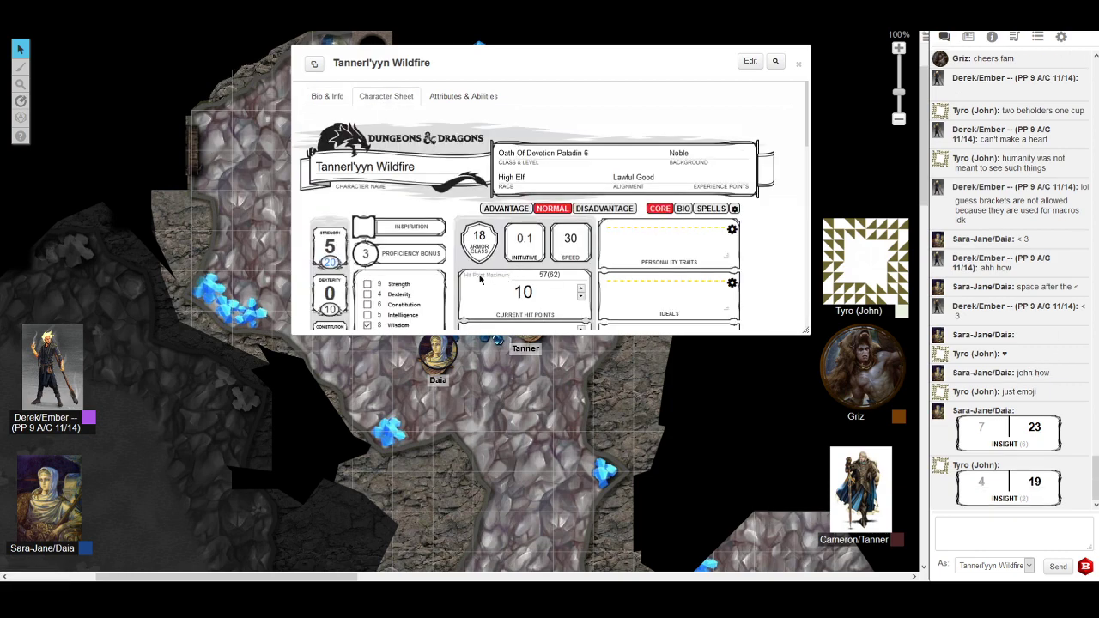
pyautogui.scroll(-3)
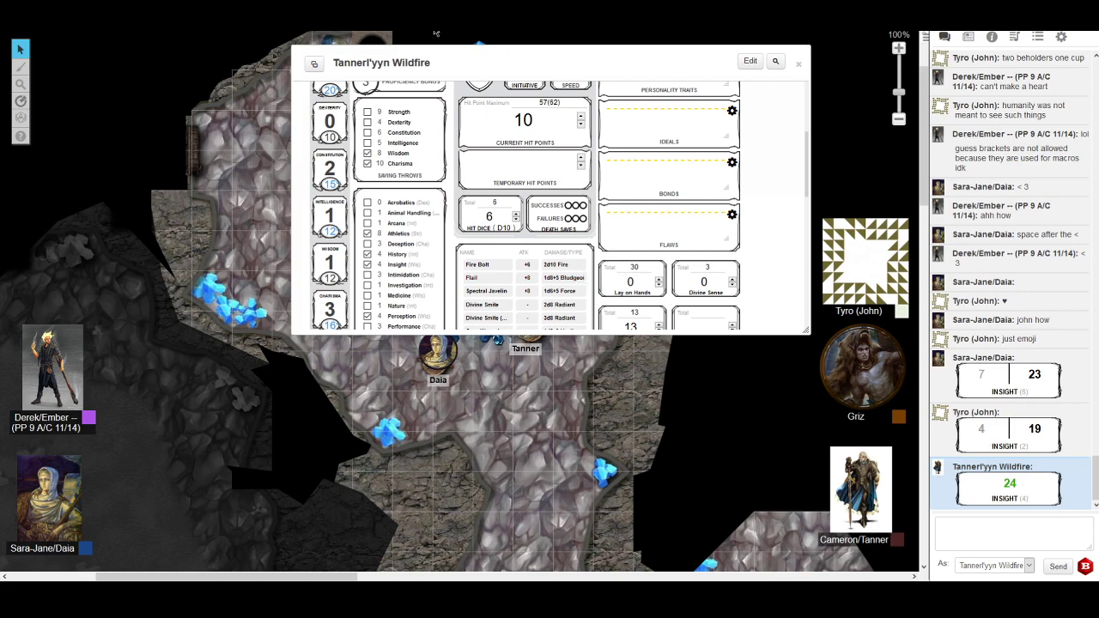
# Close Tannerl'yyn Wildfire's character sheet to reveal the cave map and party tokens.
pyautogui.click(798, 62)
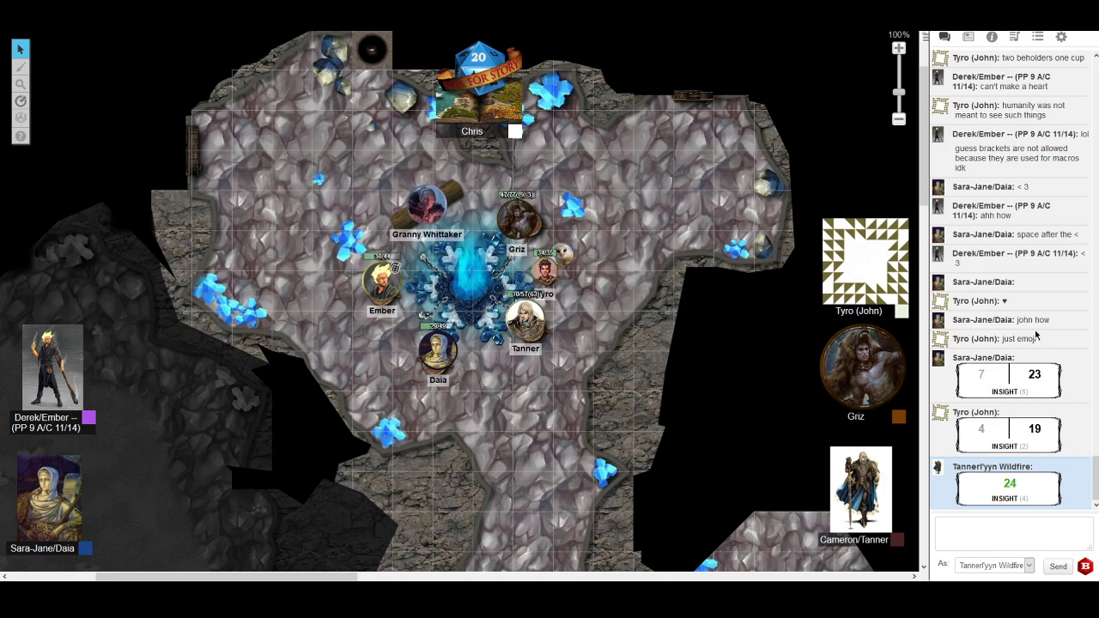
pyautogui.moveTo(1036, 336)
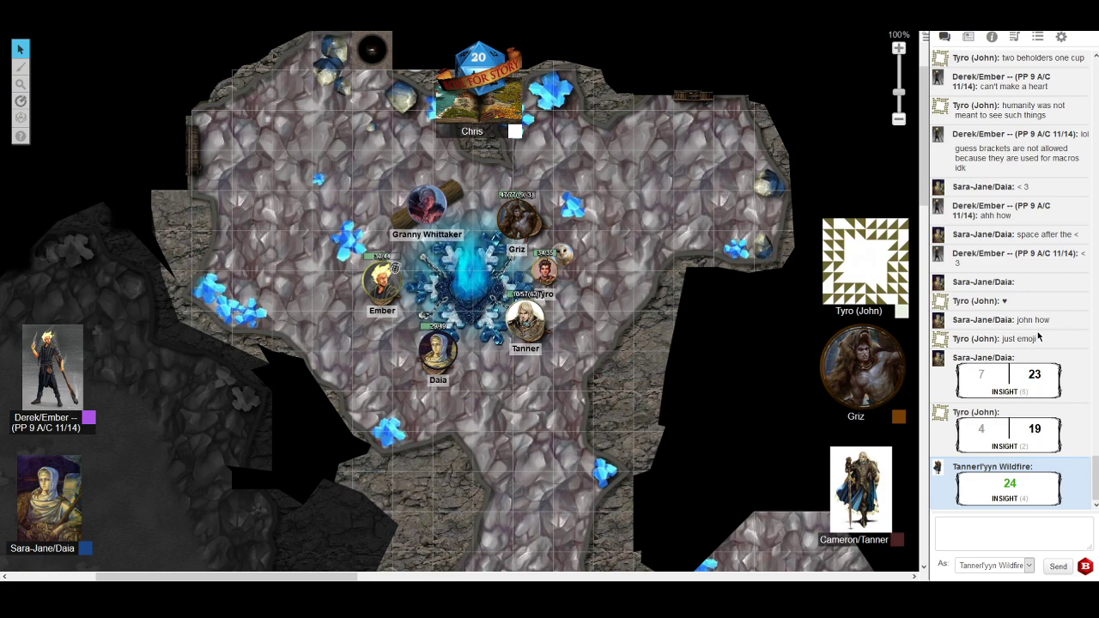
pyautogui.scroll(-3)
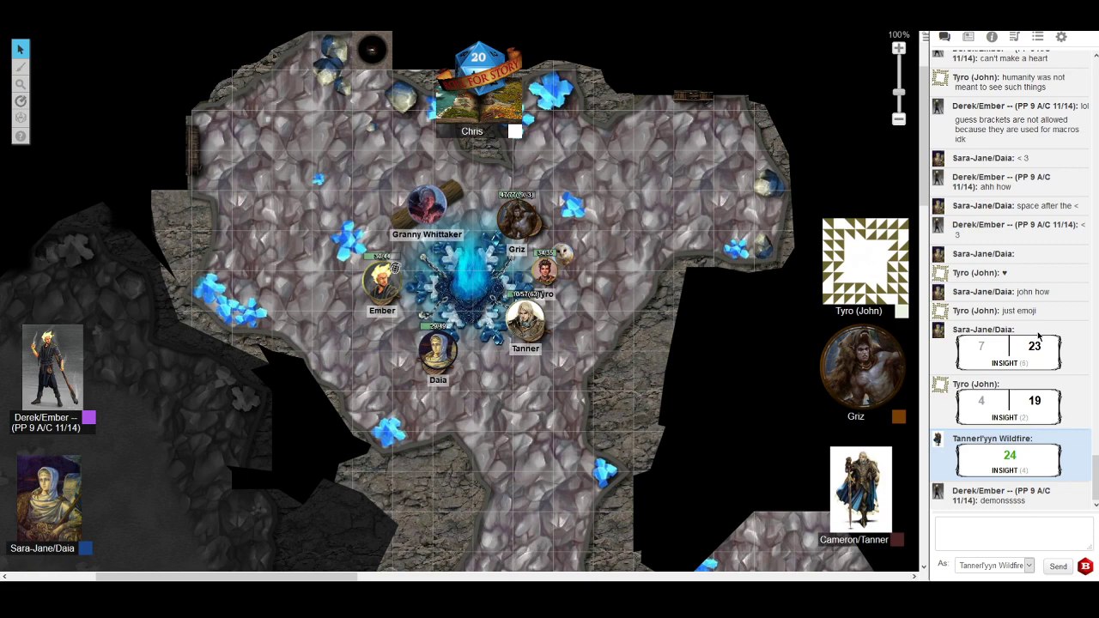
pyautogui.scroll(-3)
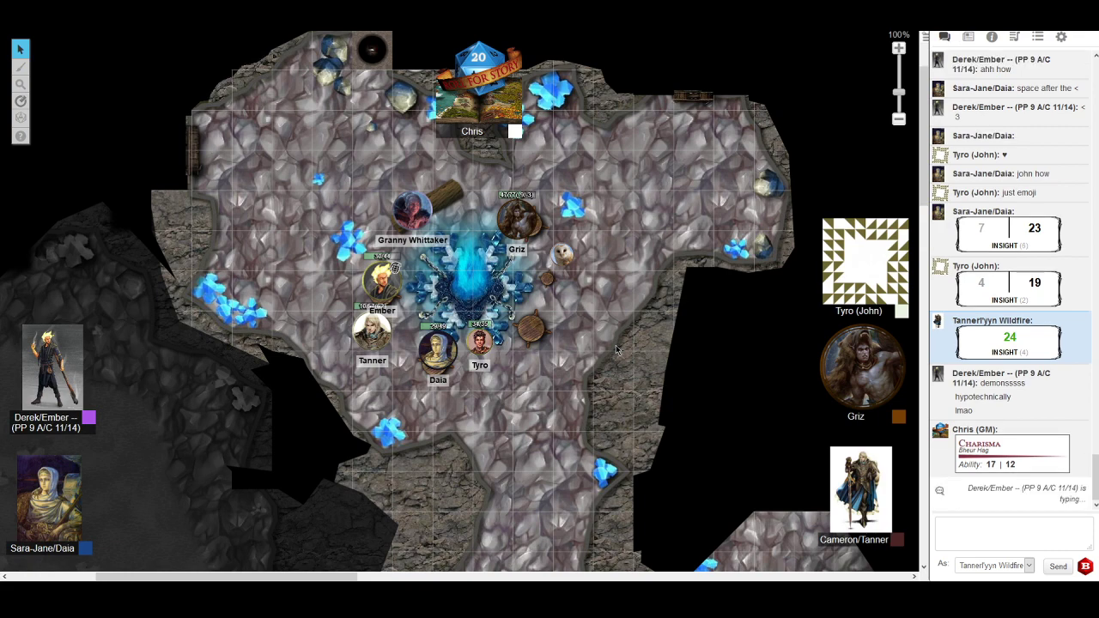
pyautogui.scroll(-3)
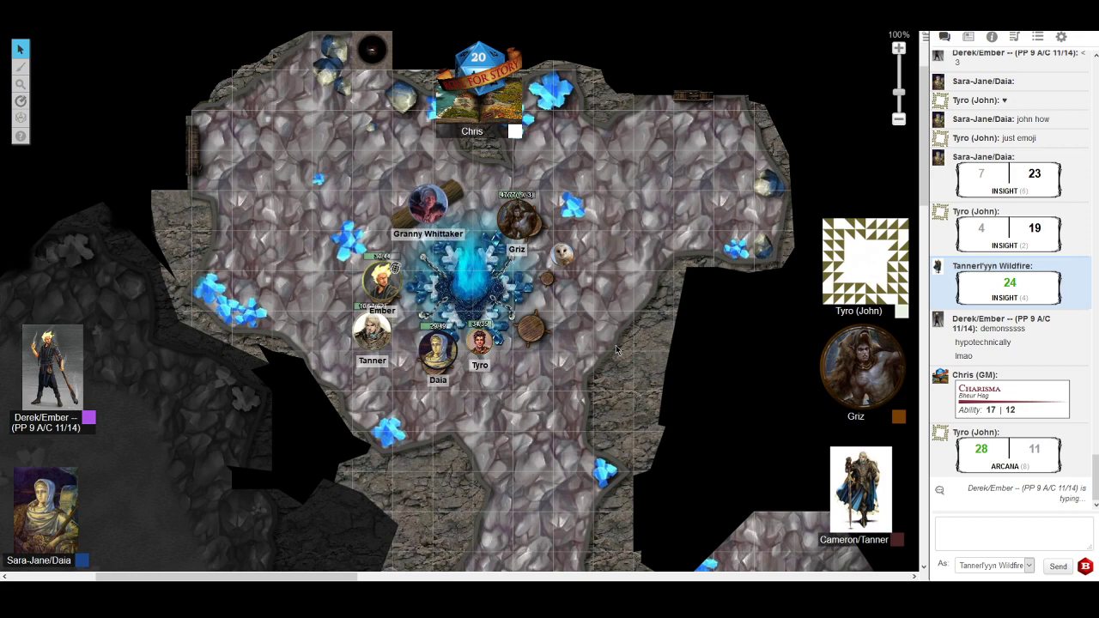
pyautogui.scroll(-3)
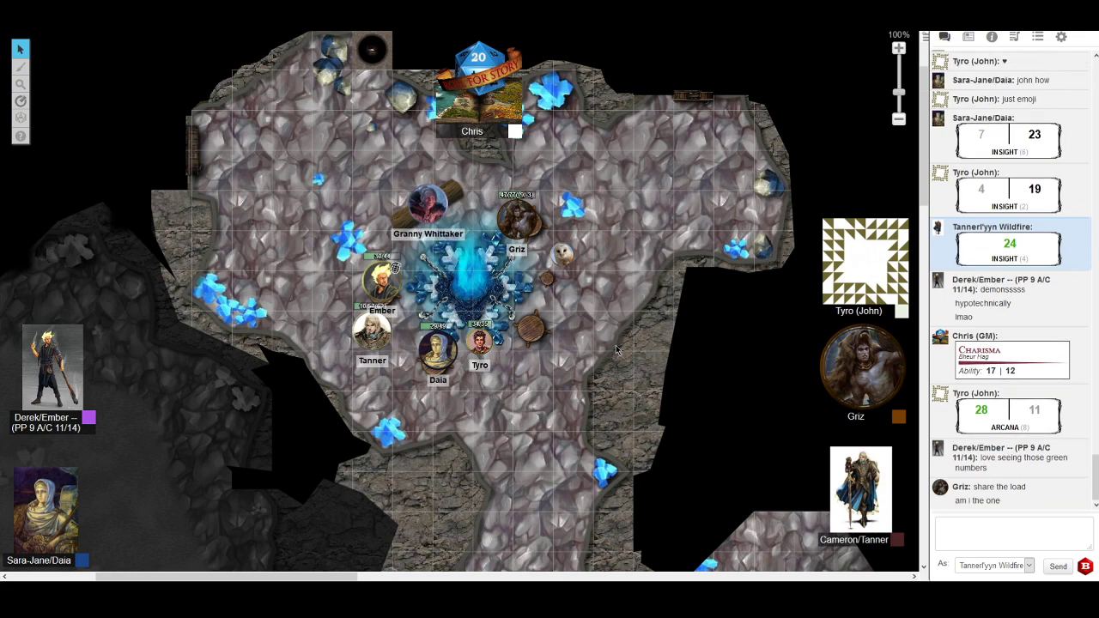
pyautogui.scroll(-3)
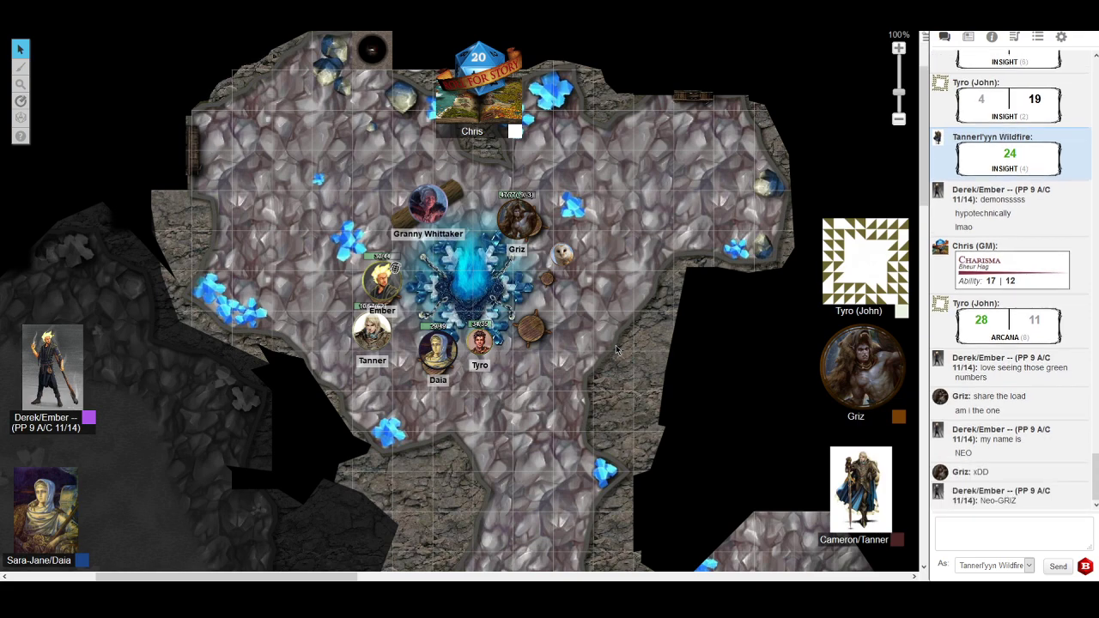
pyautogui.scroll(-3)
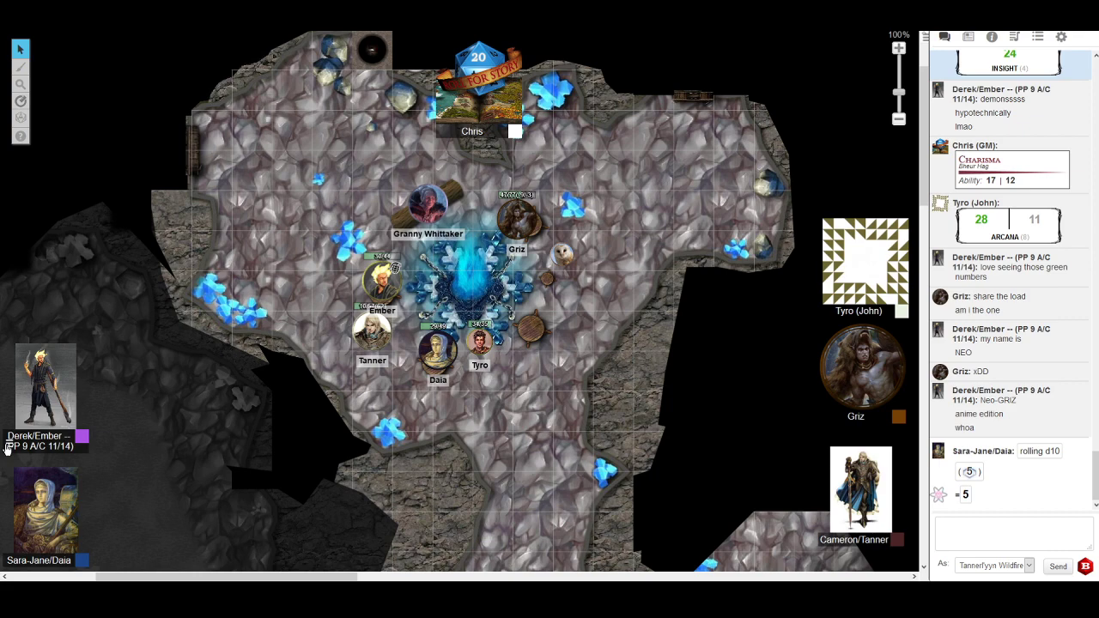
pyautogui.scroll(3)
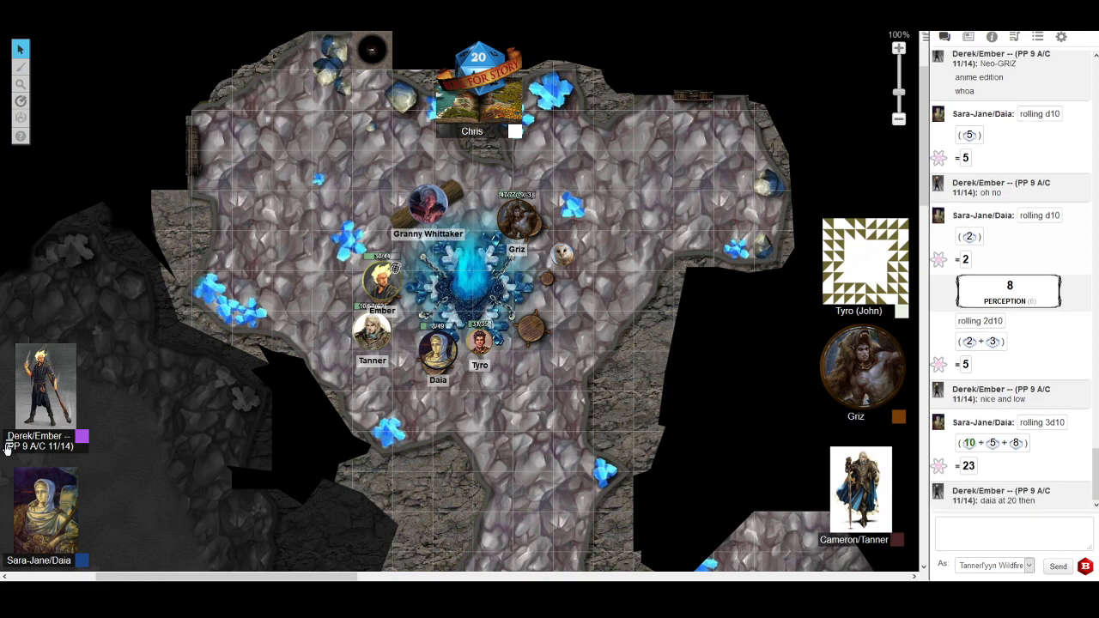
pyautogui.scroll(-3)
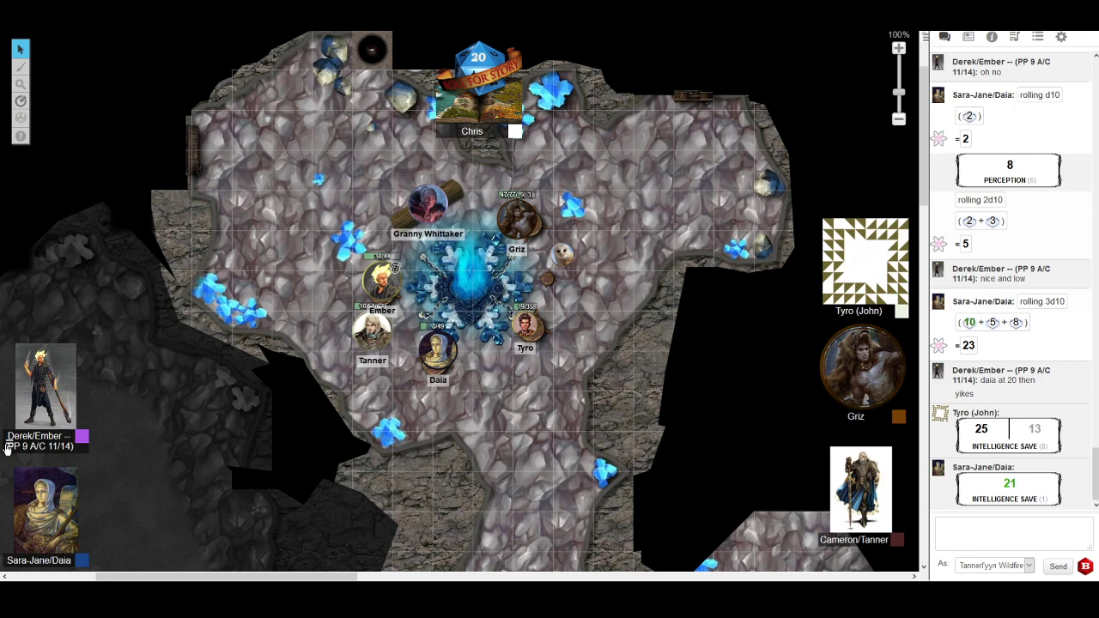
# Scroll the chat past the Intelligence-save remarks down to Derek/Ember's "swipe left".
pyautogui.scroll(-3)
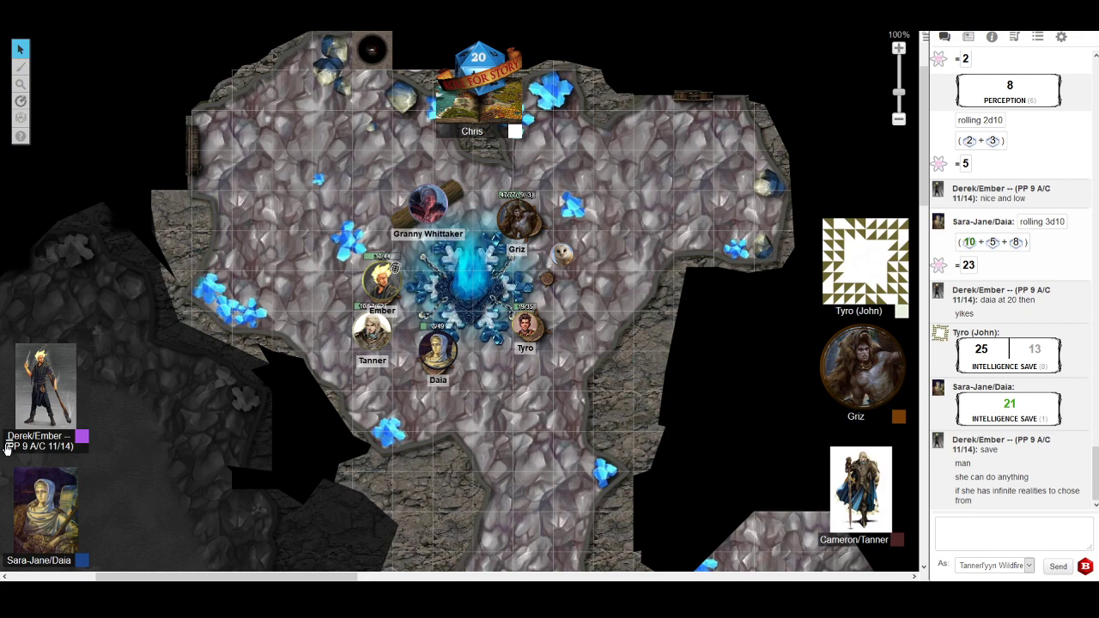
pyautogui.scroll(-3)
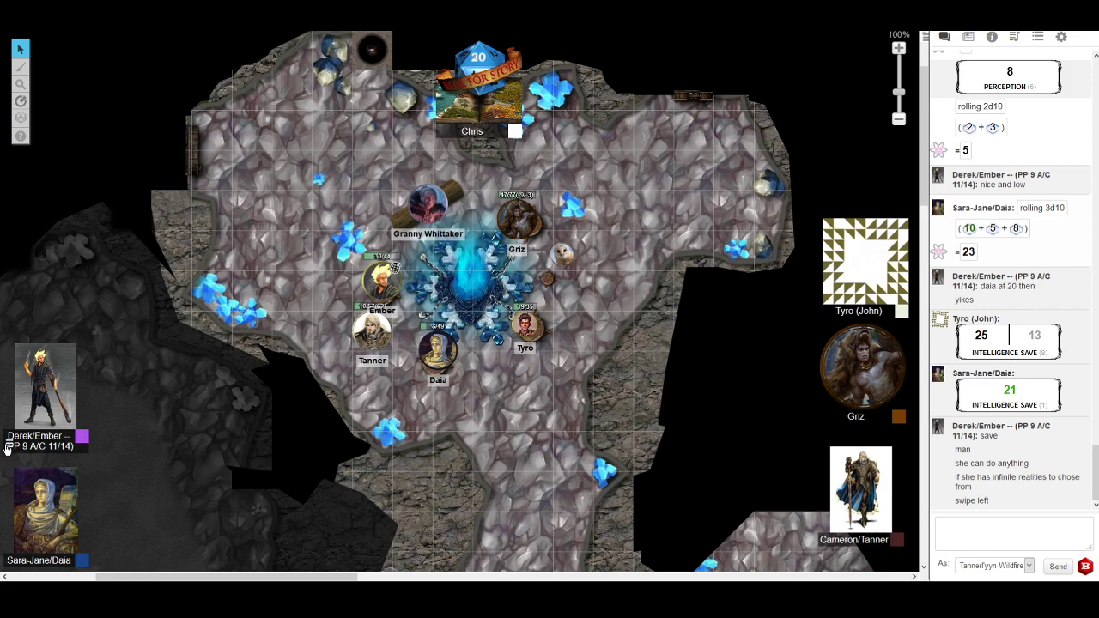
# Scroll the chat to Daia's 4d10 roll of 18 and Tyro's gum joke.
pyautogui.scroll(-3)
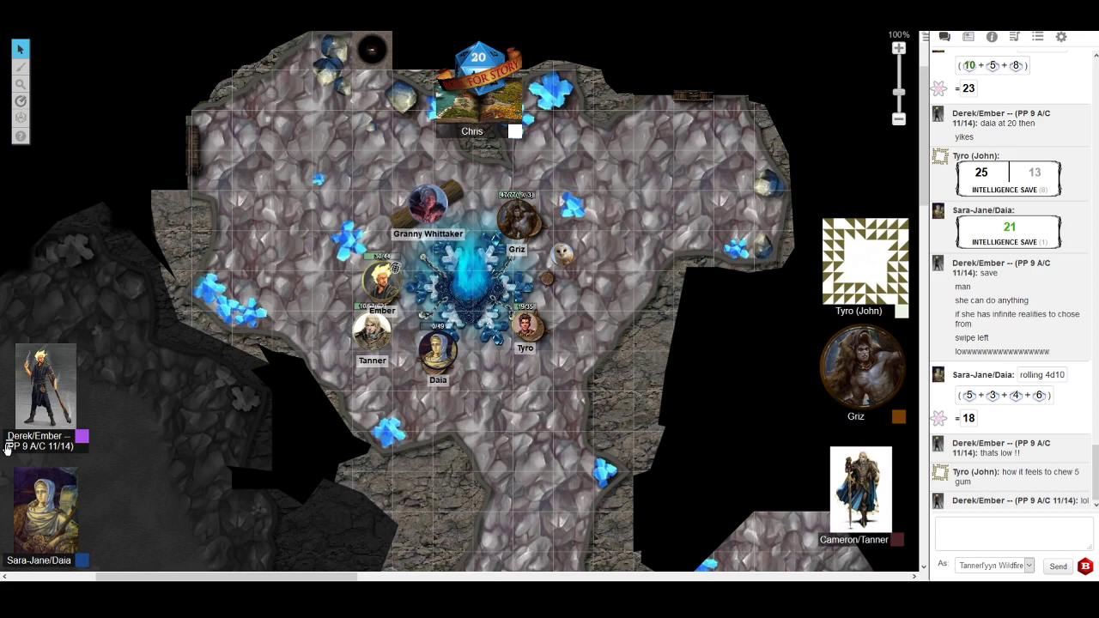
pyautogui.scroll(-3)
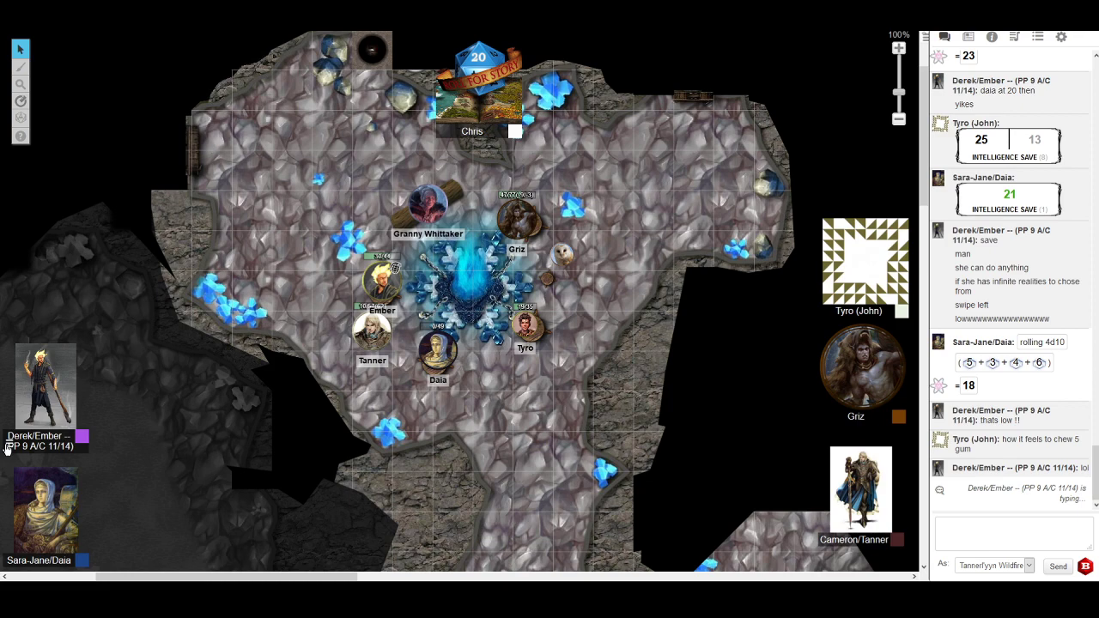
pyautogui.scroll(-3)
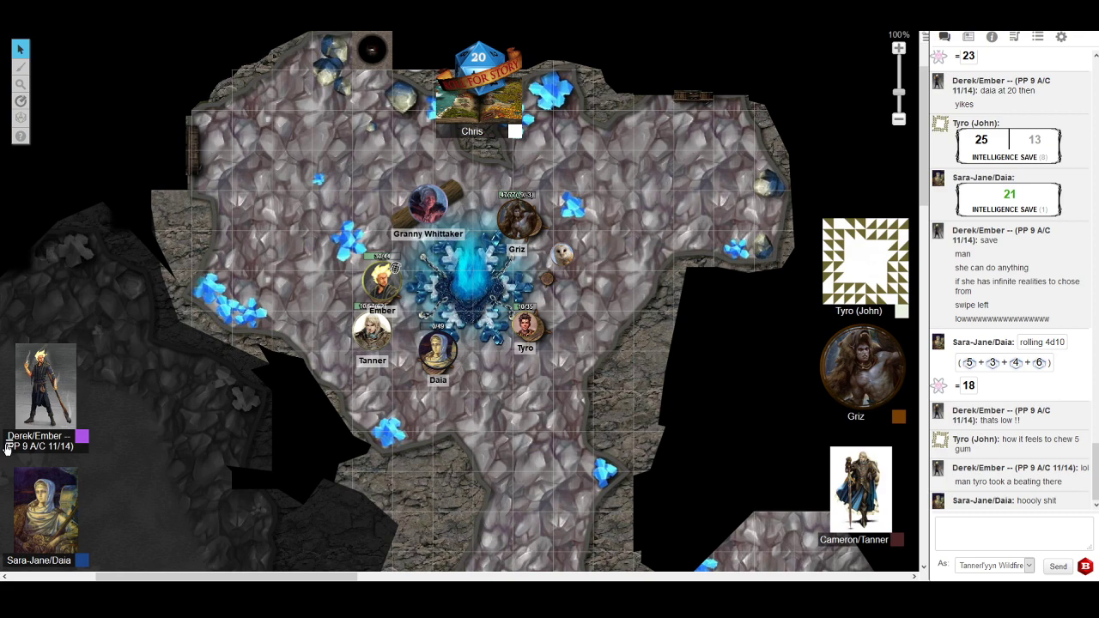
# Drag Tanner's token down next to Daia just below the crystal fire.
pyautogui.moveTo(438, 349); pyautogui.dragTo(412, 369)
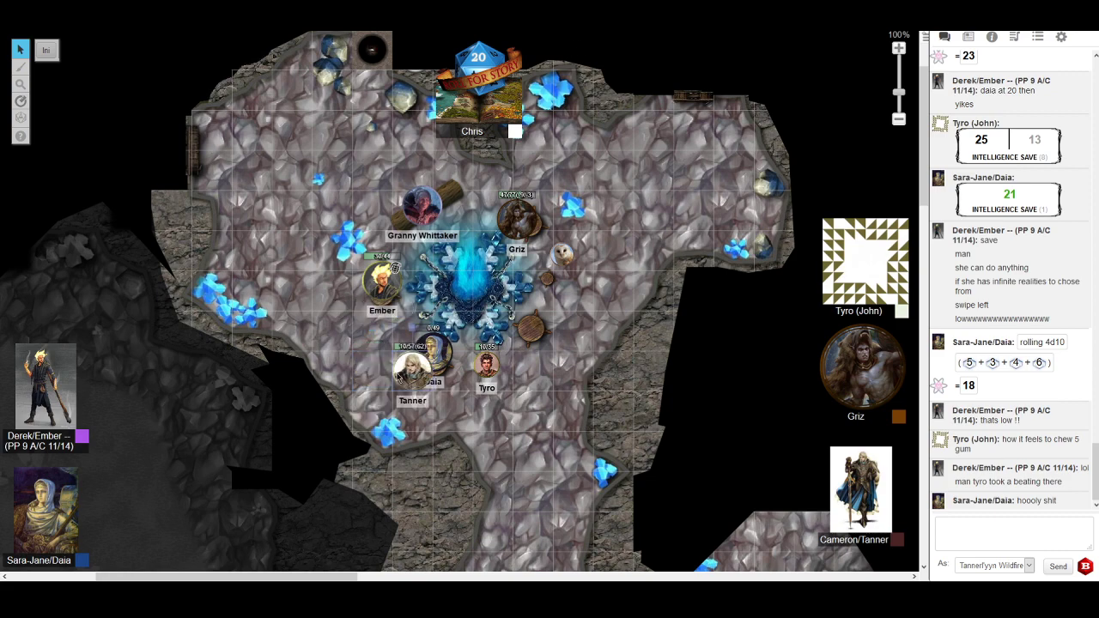
# Select Tanner's token to display its bar values and radial menu.
pyautogui.click(382, 288)
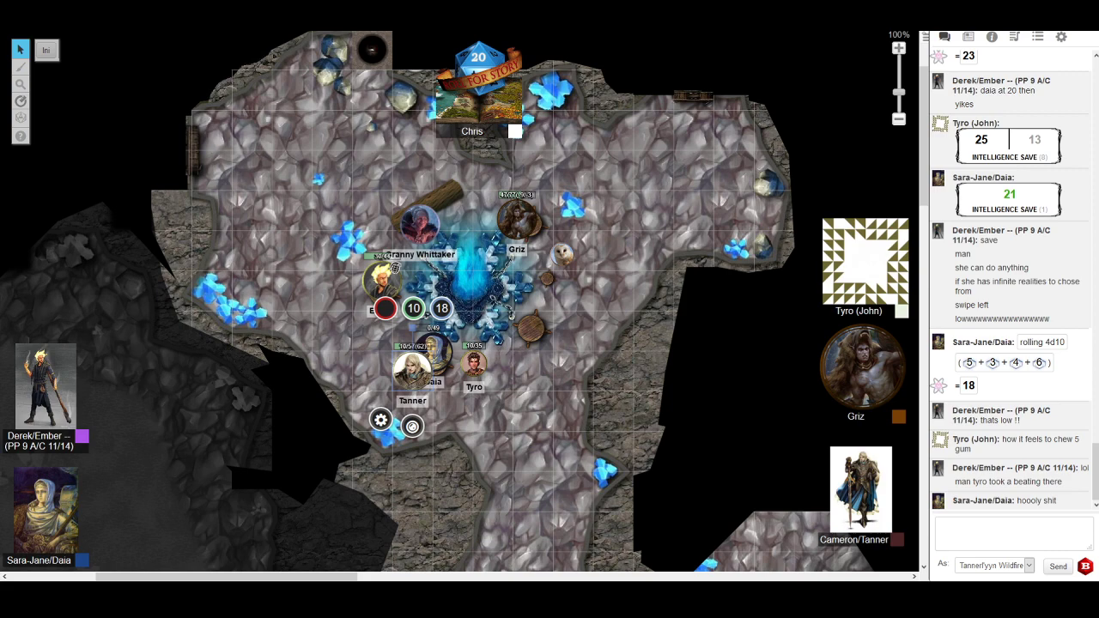
# Scroll the chat to Tanner's Medicine check of 18 and Griz's 2d4+2 roll of 8.
pyautogui.scroll(-3)
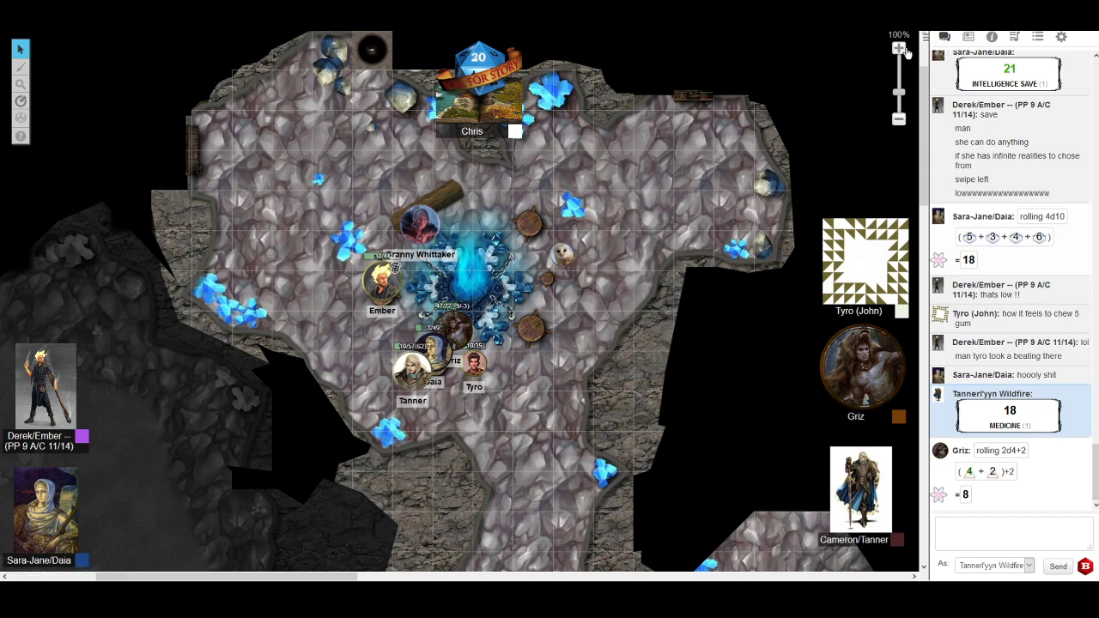
# Zoom the map in and drag Tanner's token east of the fire, right of Griz and Tyro.
pyautogui.click(898, 48)
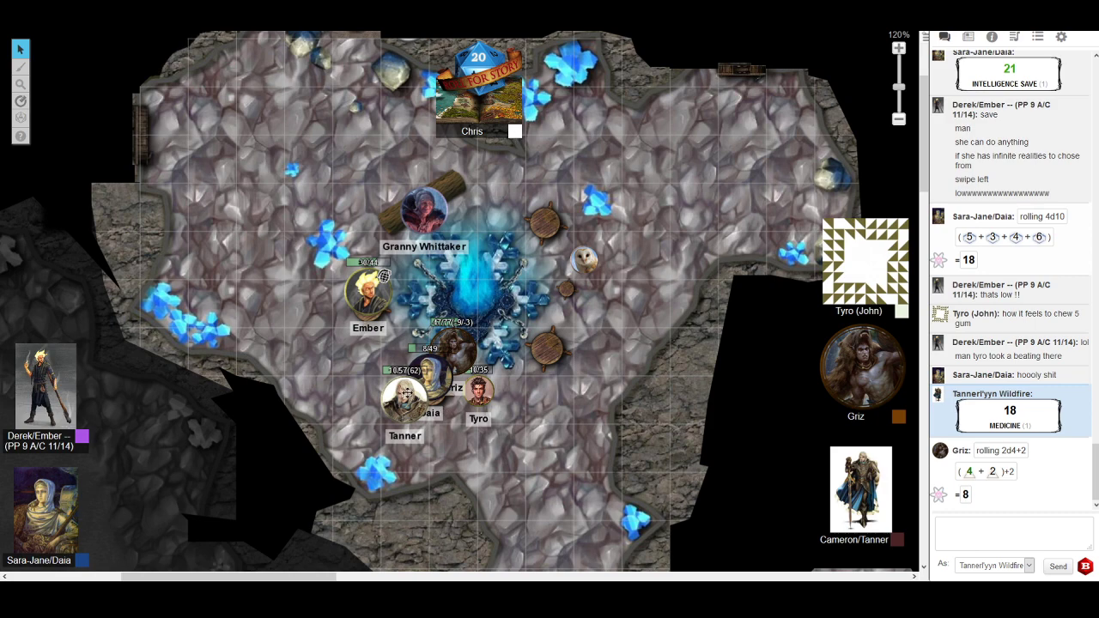
pyautogui.moveTo(405, 404); pyautogui.dragTo(549, 352)
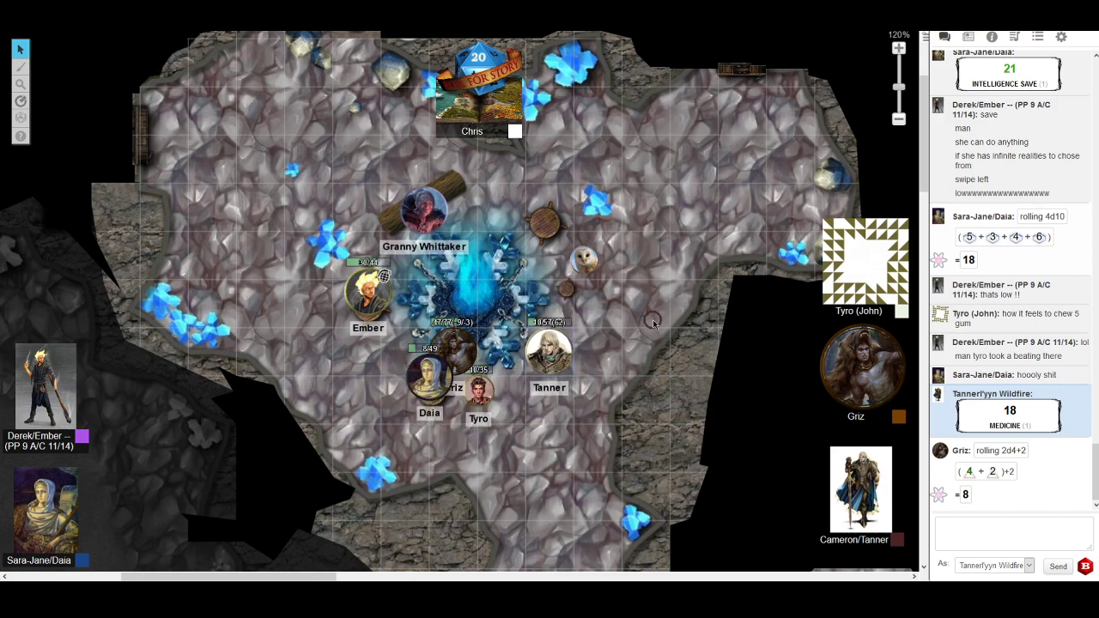